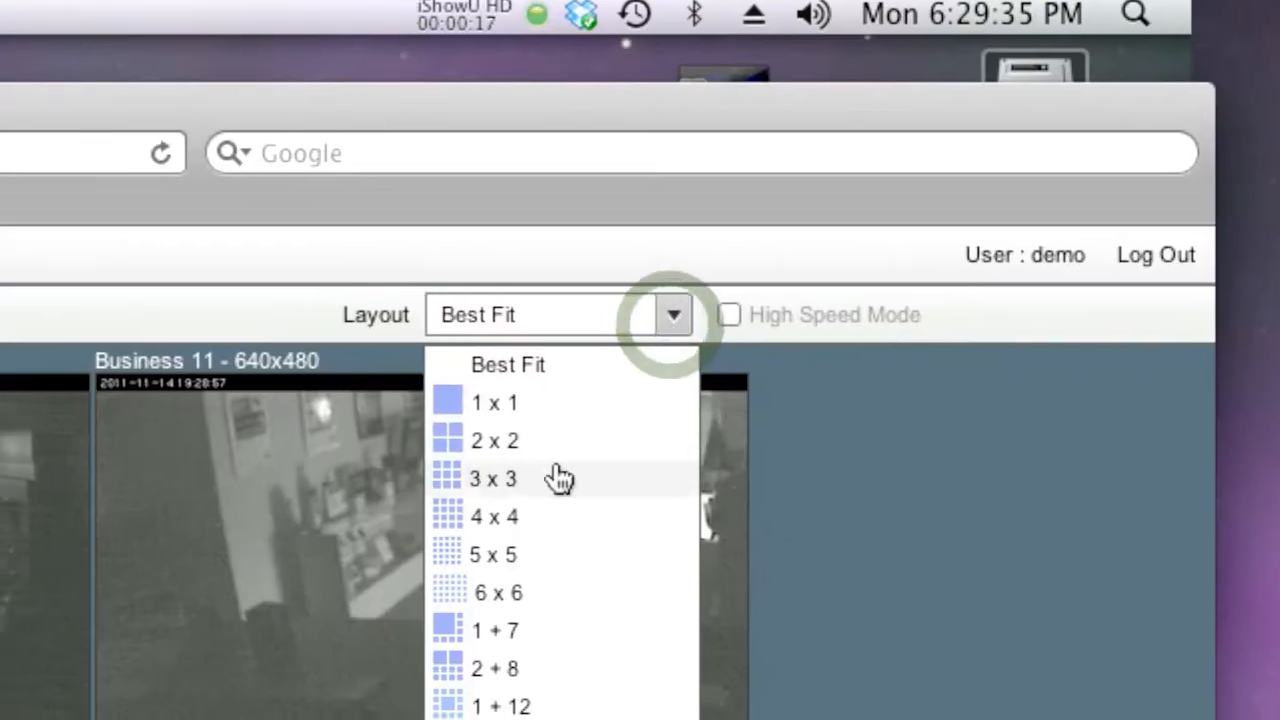
Switch the live view layout to a 3 x 3 camera grid
click(494, 668)
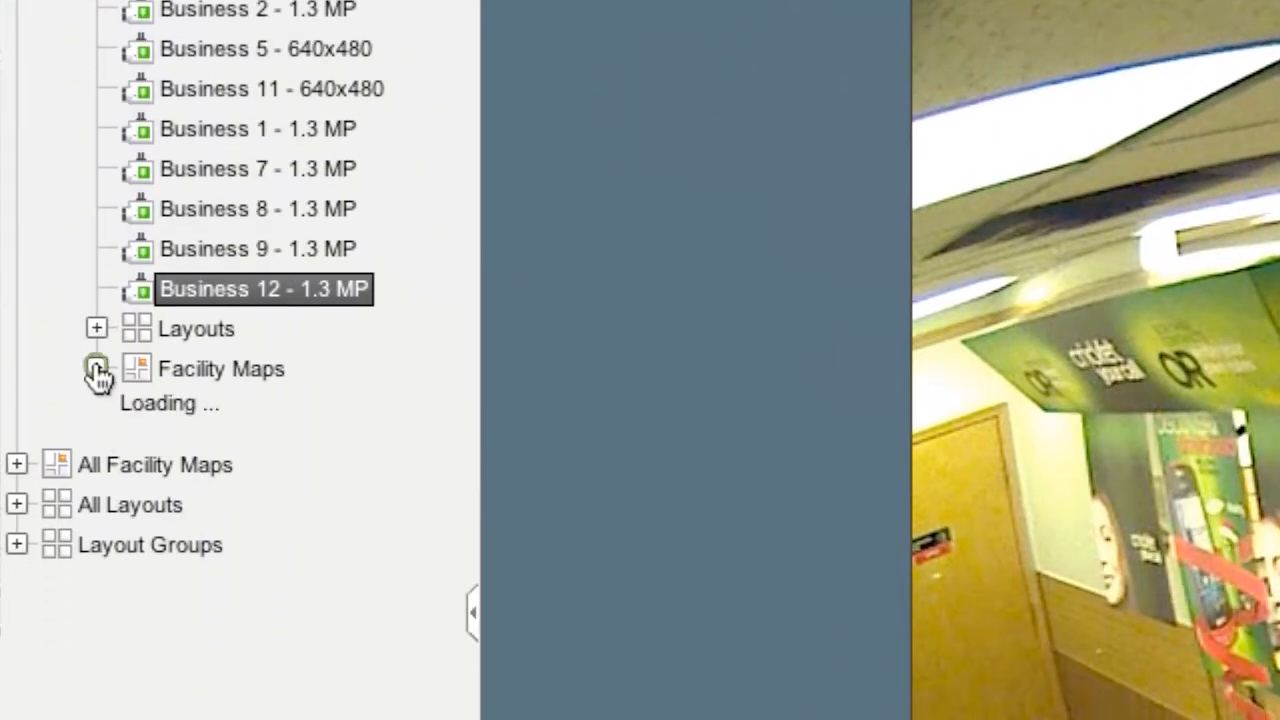
Expand Facility Maps in the Enterprise Directory tree to list the available maps
click(96, 368)
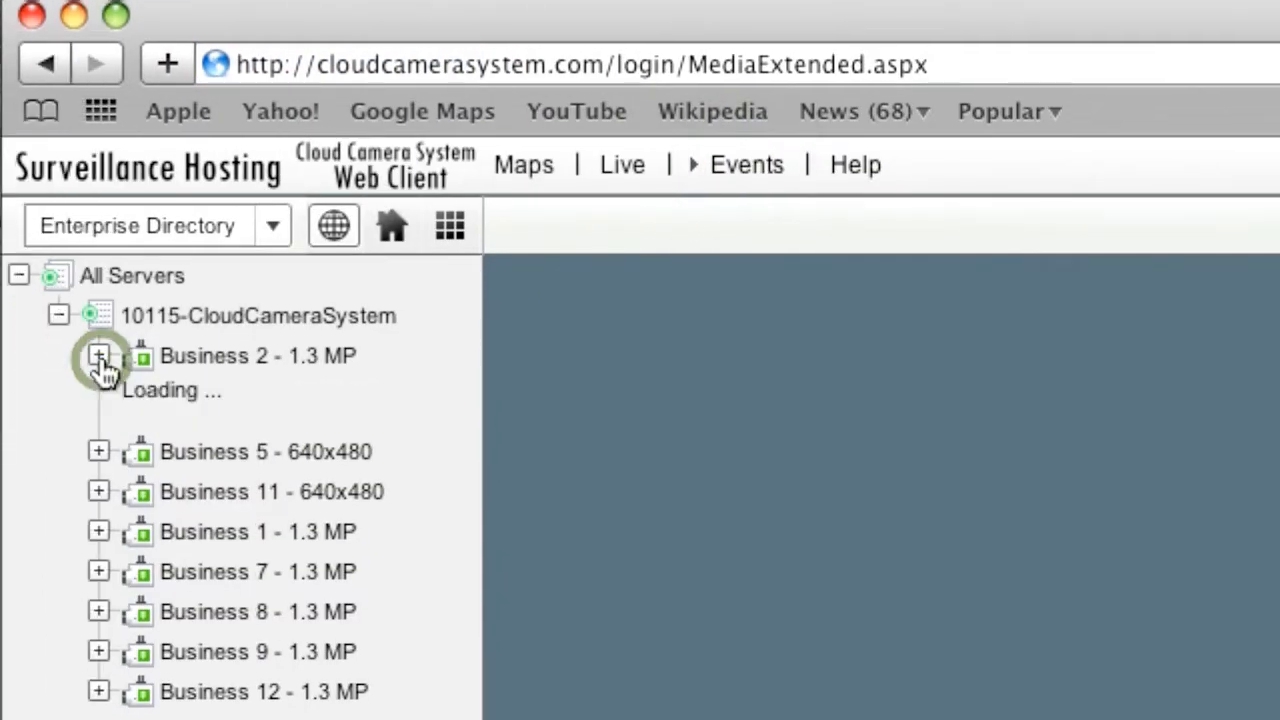
Expand Business 2 - 1.3 MP, its 11.12.2011 folder, and select the 10h49m11s event clip
click(98, 356)
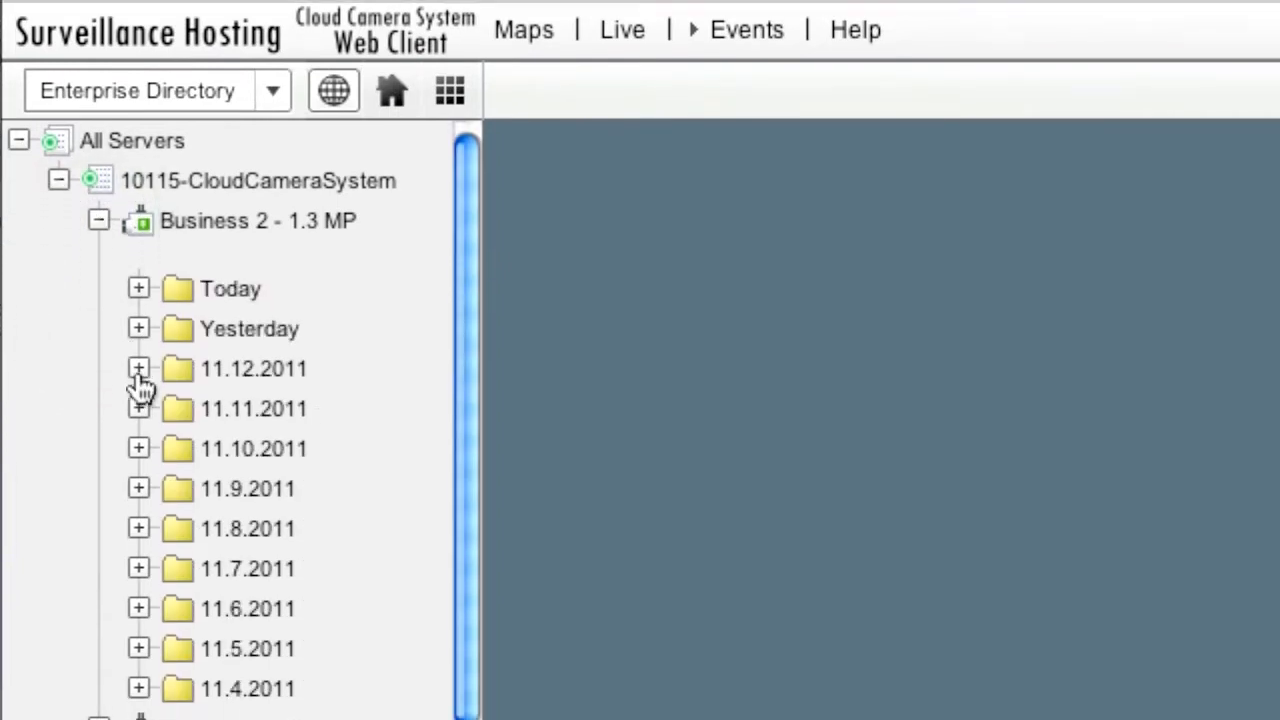
click(138, 368)
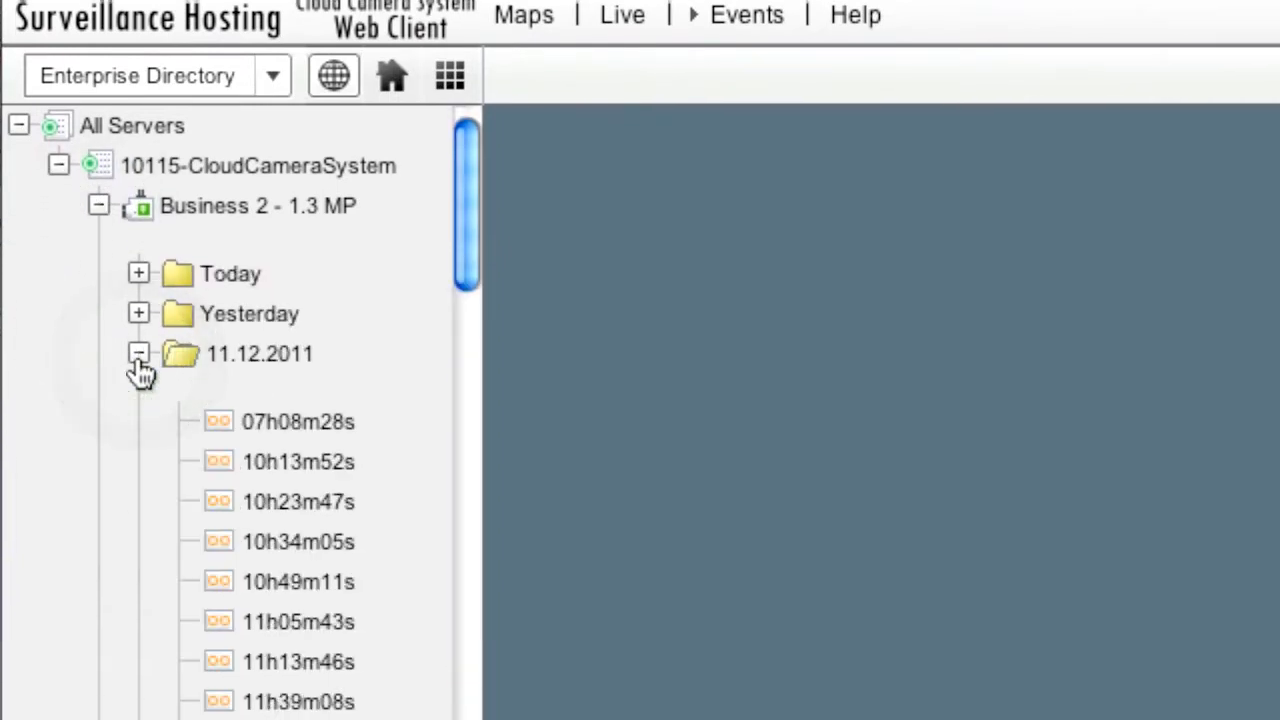
click(298, 580)
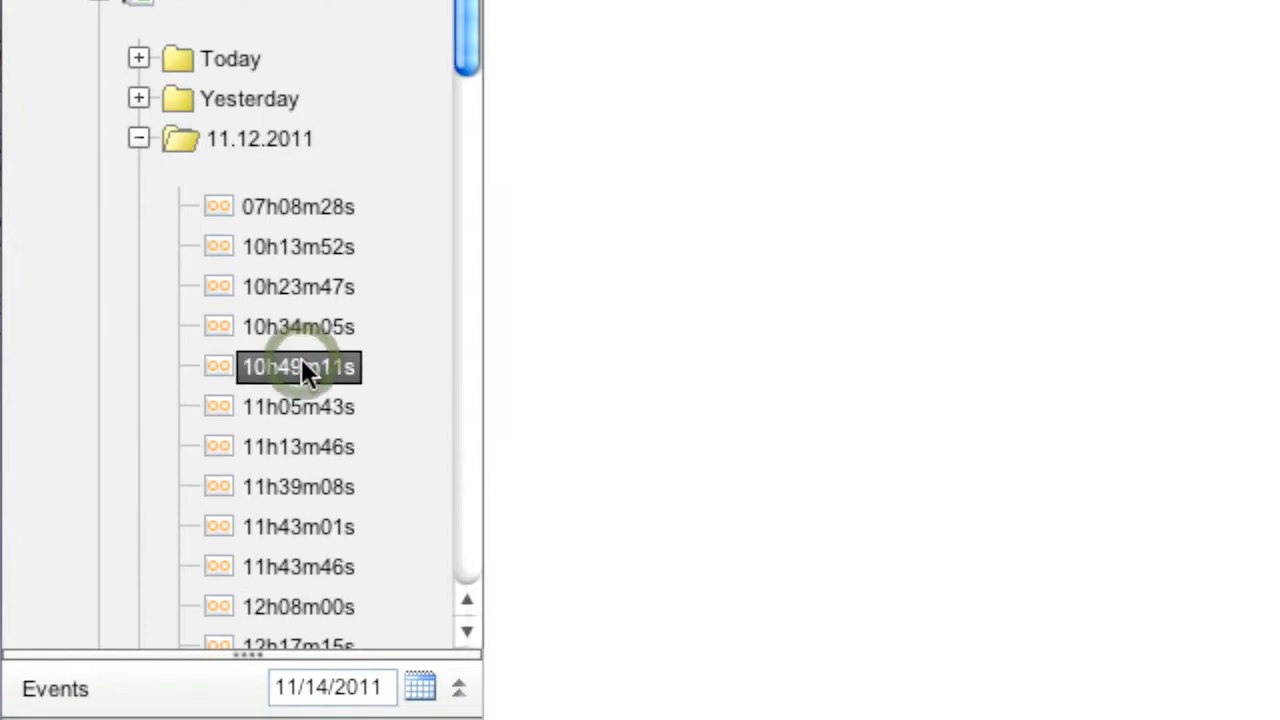